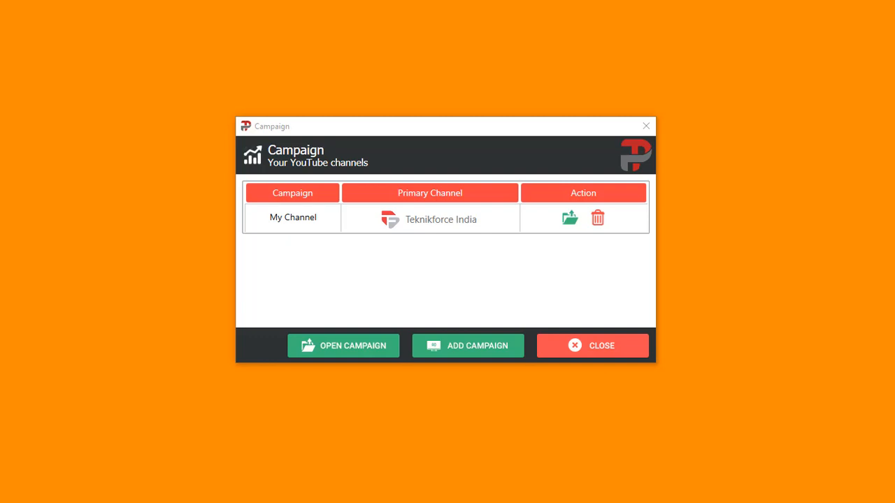
pyautogui.moveTo(464, 259)
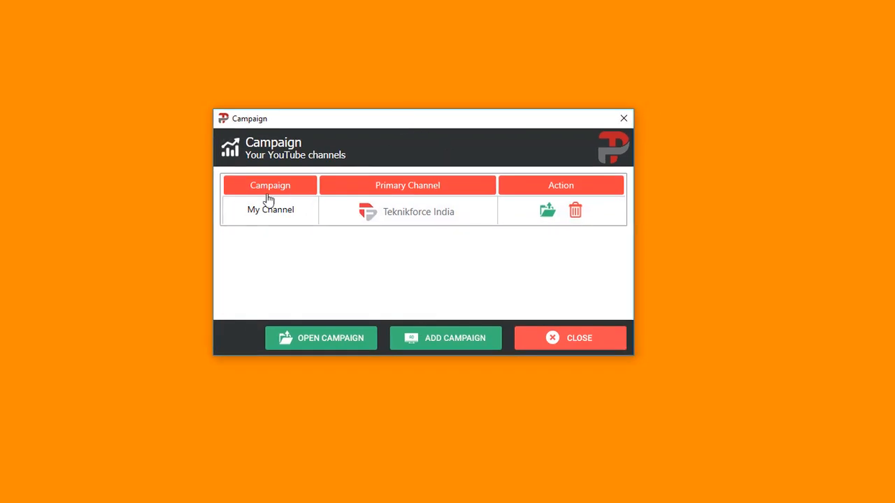
pyautogui.moveTo(520, 256)
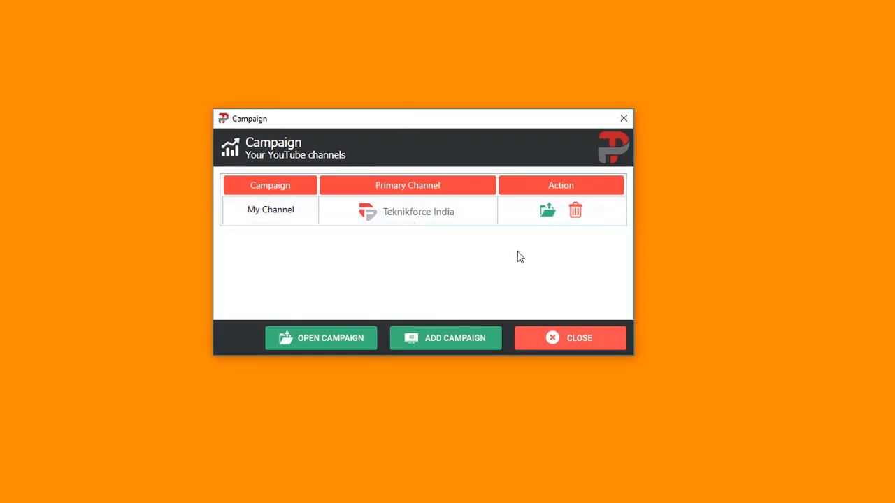
pyautogui.moveTo(454, 342)
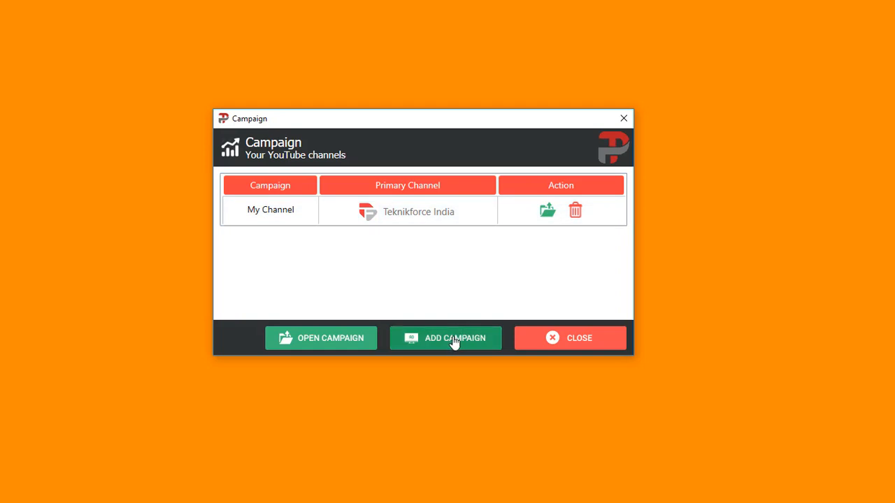
# Start a new campaign by bringing up the Add Campaign form.
pyautogui.click(445, 337)
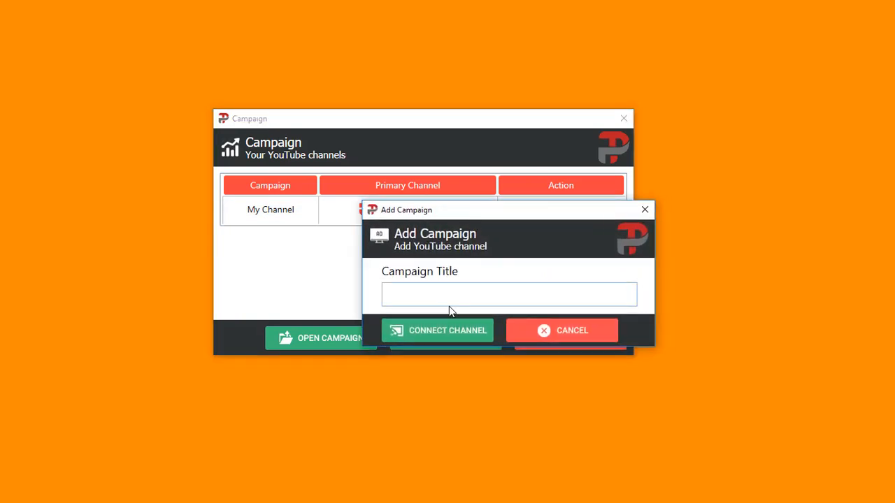
pyautogui.moveTo(447, 343)
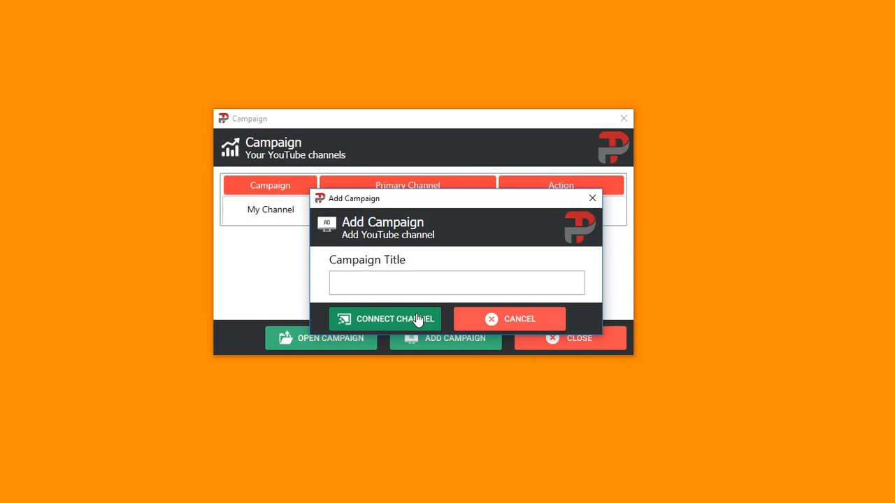
pyautogui.moveTo(483, 321)
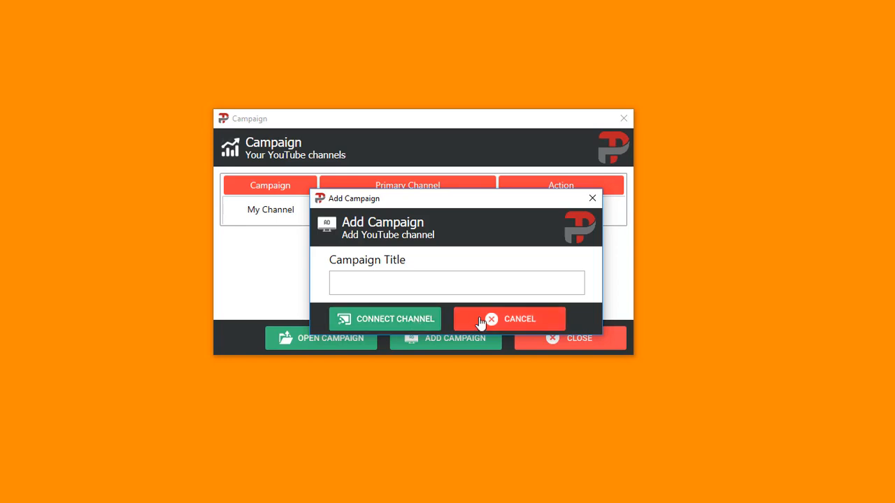
# Cancel the new campaign form without saving and open the My Channel campaign.
pyautogui.click(509, 318)
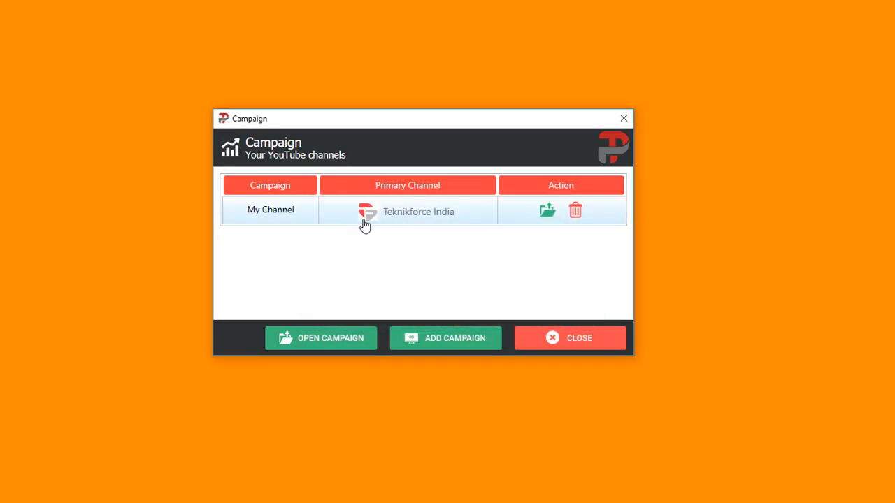
pyautogui.moveTo(342, 221)
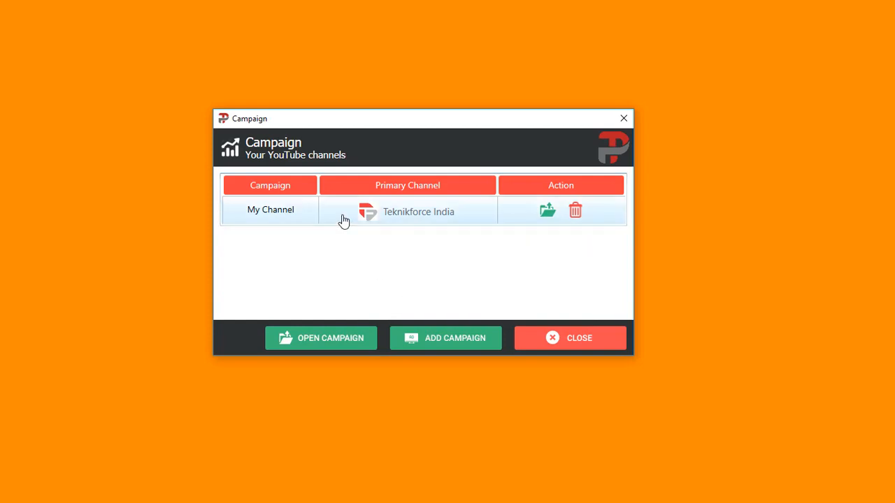
pyautogui.moveTo(384, 196)
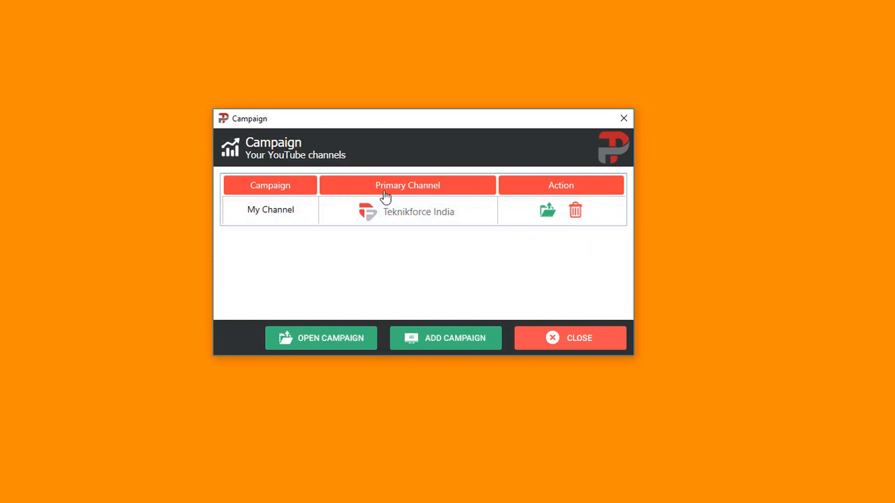
pyautogui.moveTo(574, 212)
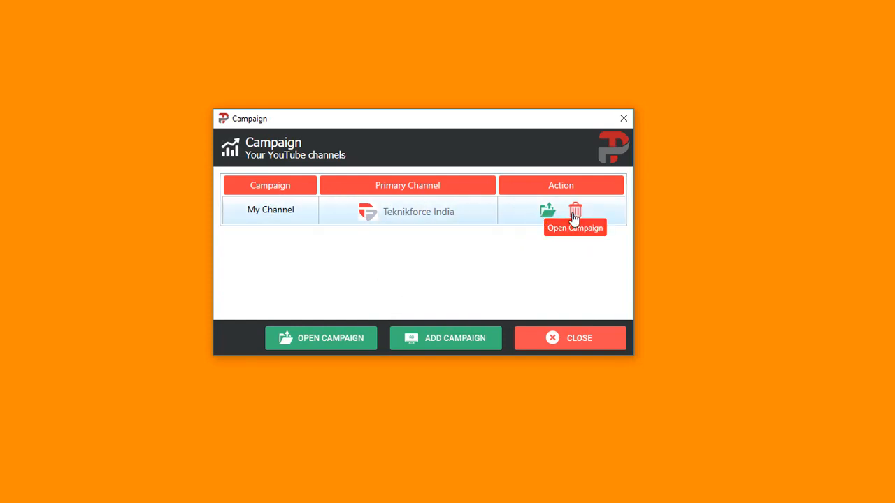
pyautogui.moveTo(574, 210)
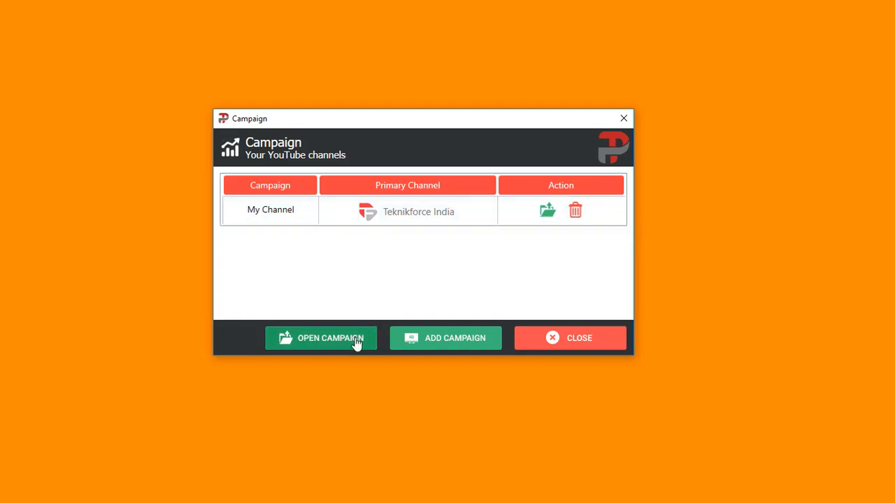
pyautogui.click(270, 210)
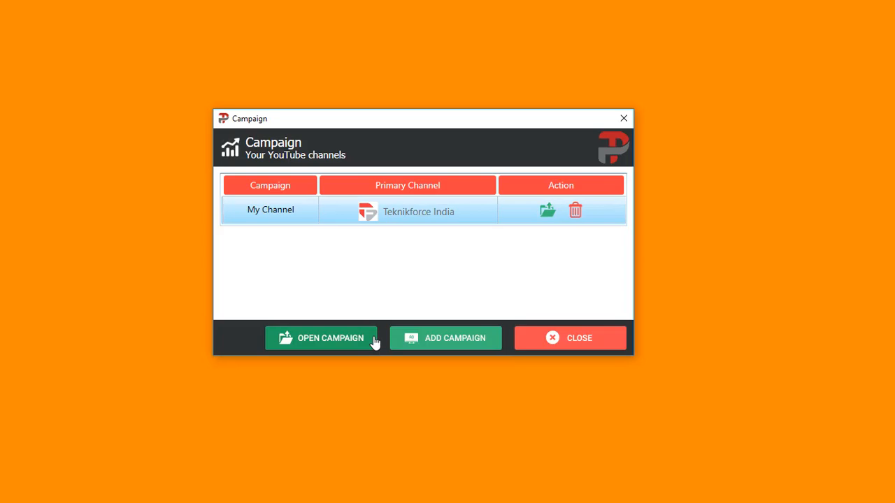